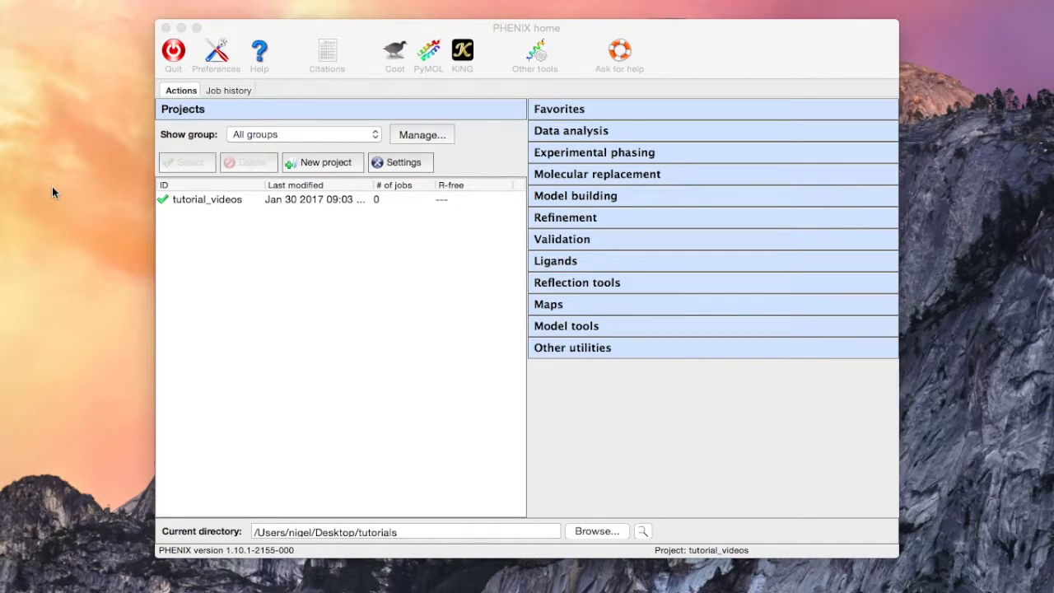
pyautogui.moveTo(555, 261)
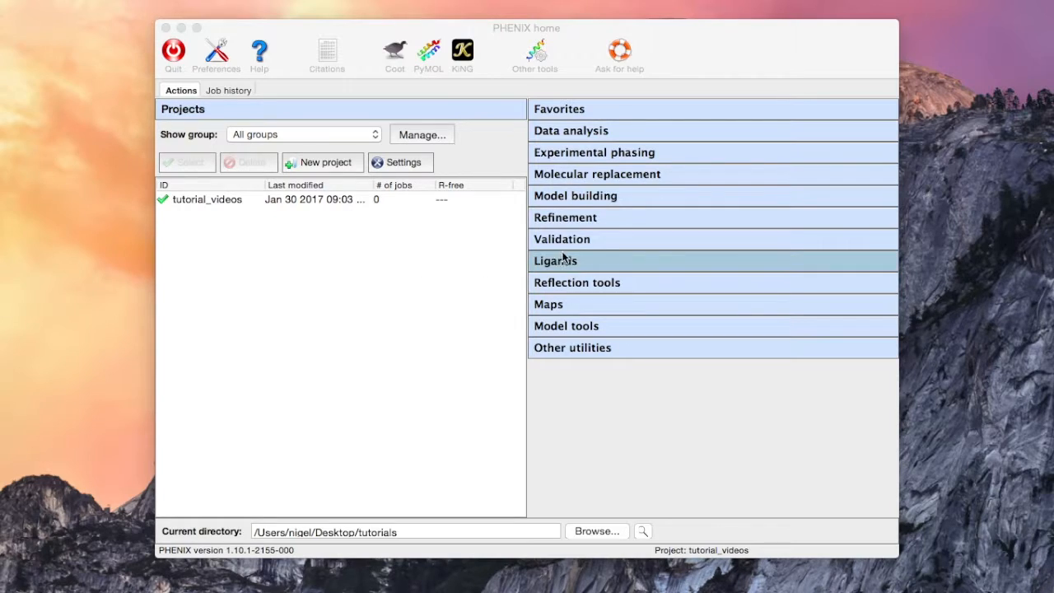
# Launch eLBOW from the Ligands tools and select 'Chemical Components 3-letter code' as the input type.
pyautogui.click(555, 260)
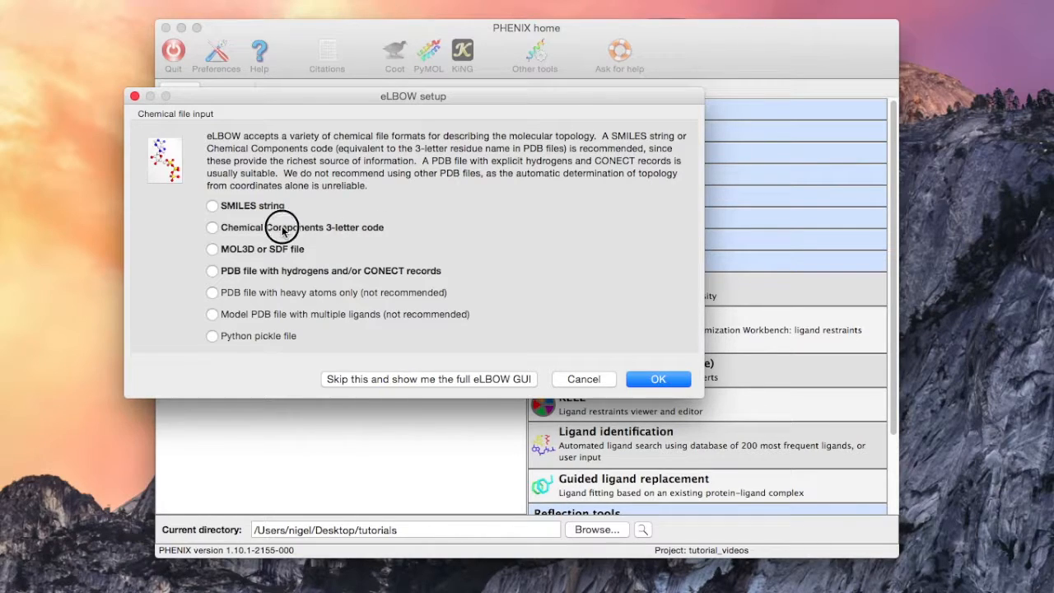
pyautogui.click(212, 227)
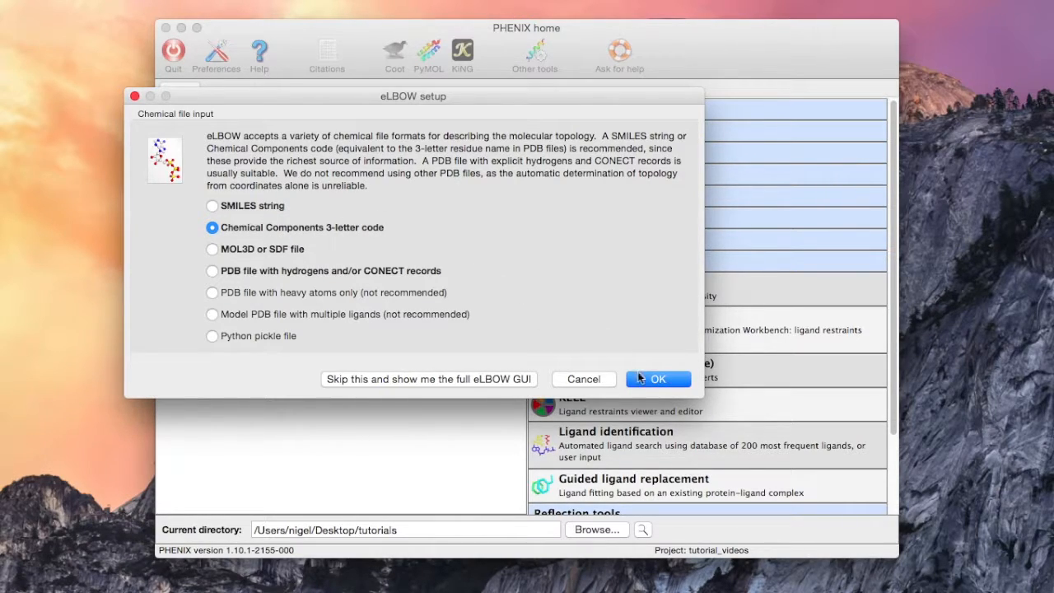
pyautogui.click(657, 379)
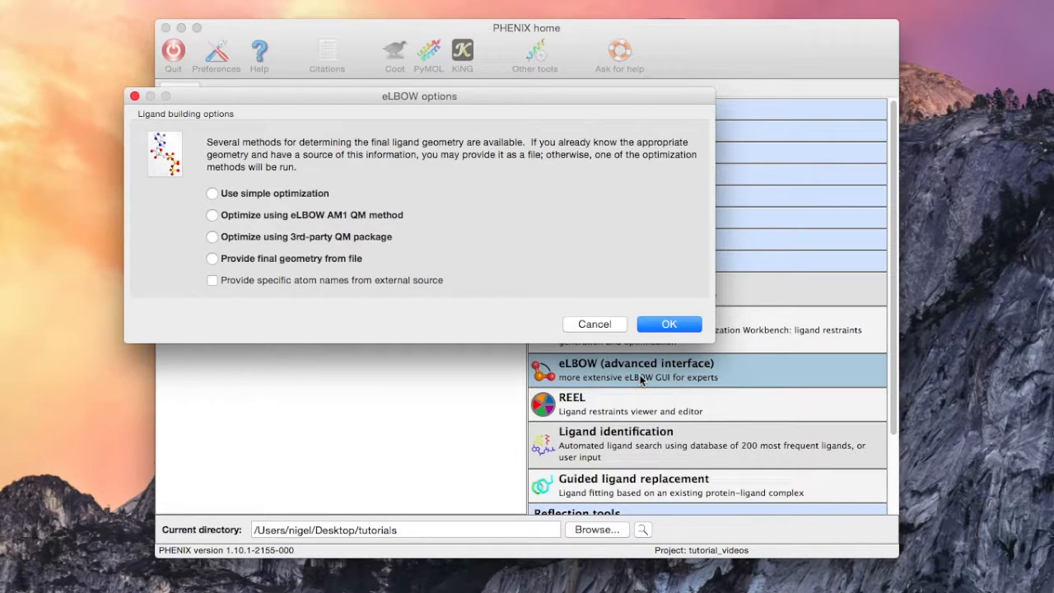
pyautogui.click(211, 192)
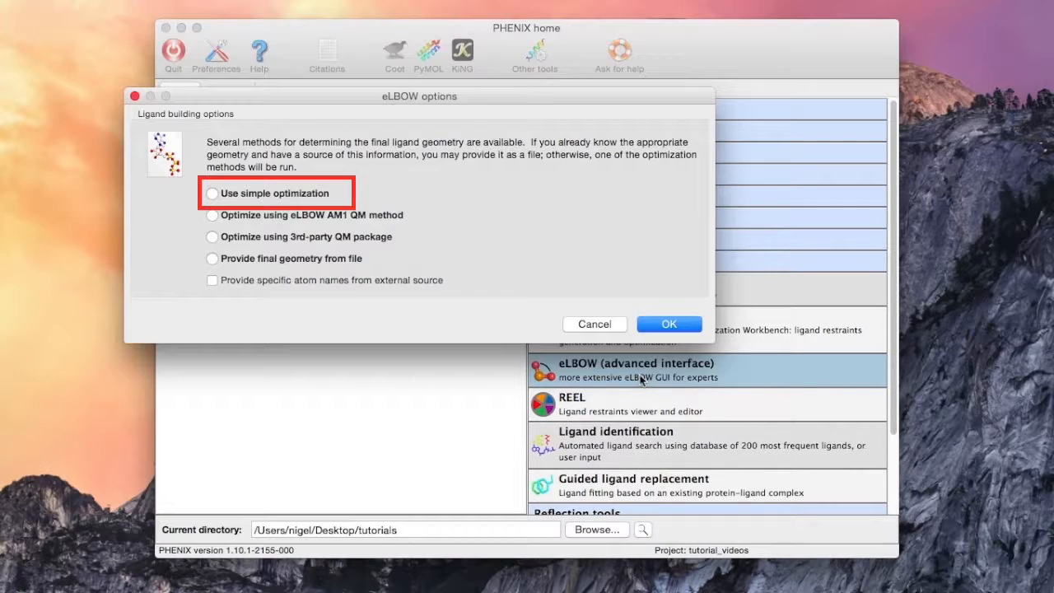
pyautogui.click(212, 214)
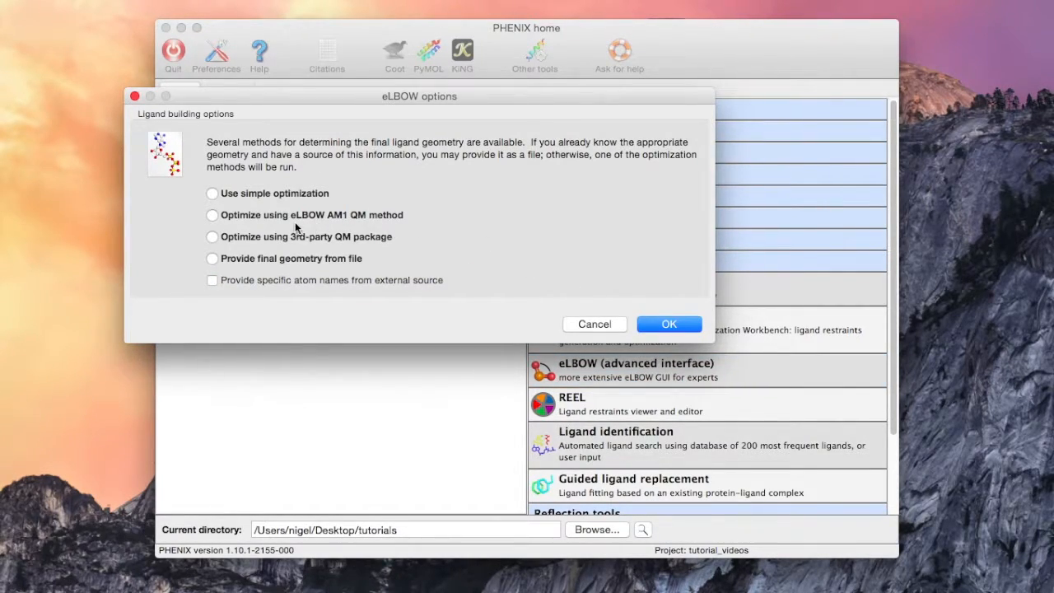
# Select 'Optimize using eLBOW AM1 QM method' and confirm to reach the eLBOW configuration.
pyautogui.click(213, 214)
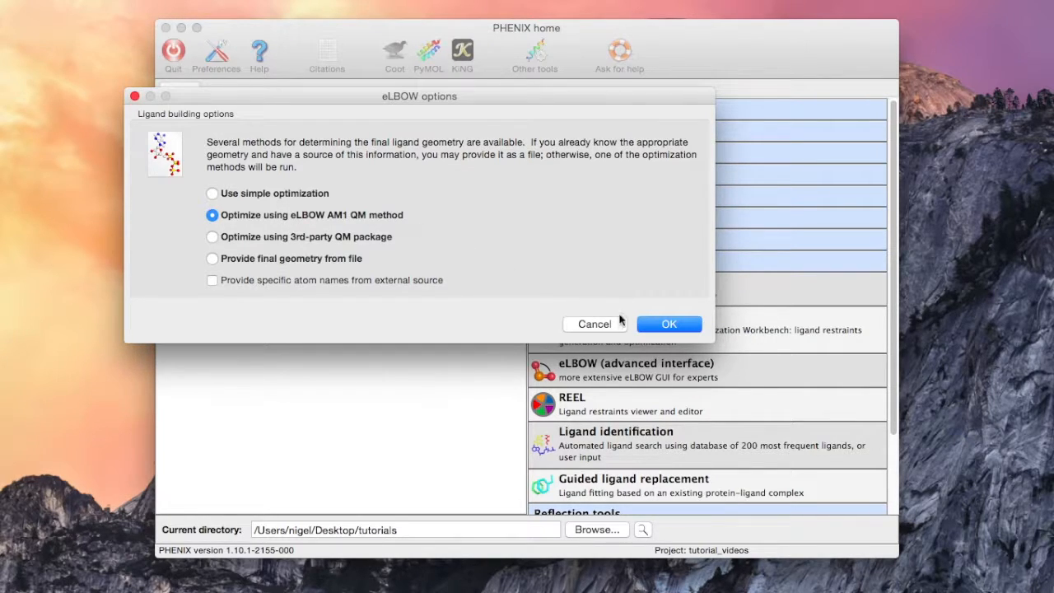
pyautogui.click(668, 323)
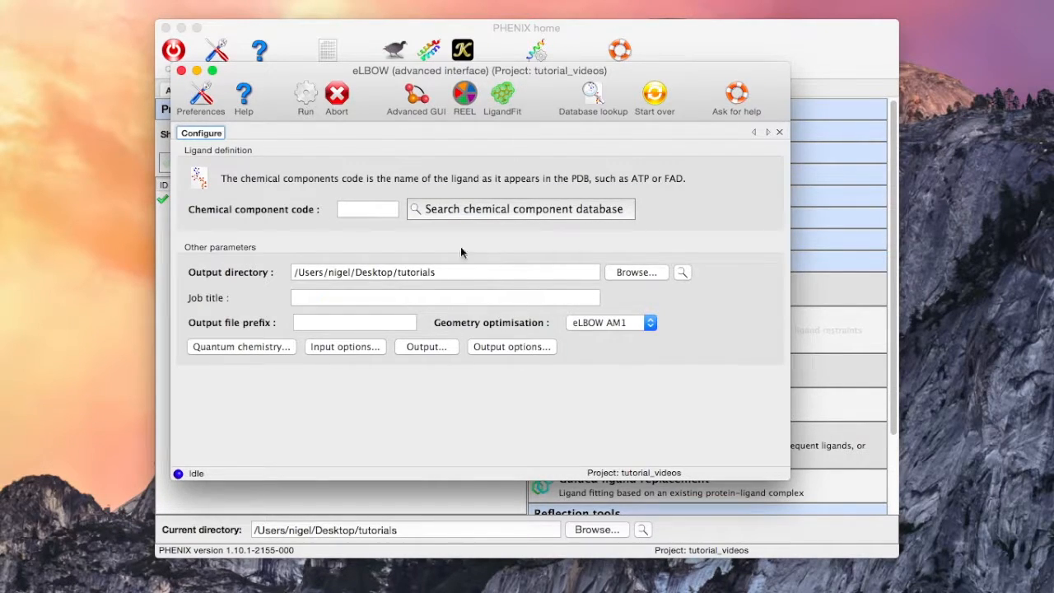
# Enter HOH as the chemical component code and run the eLBOW job so its log streams.
pyautogui.write('E')
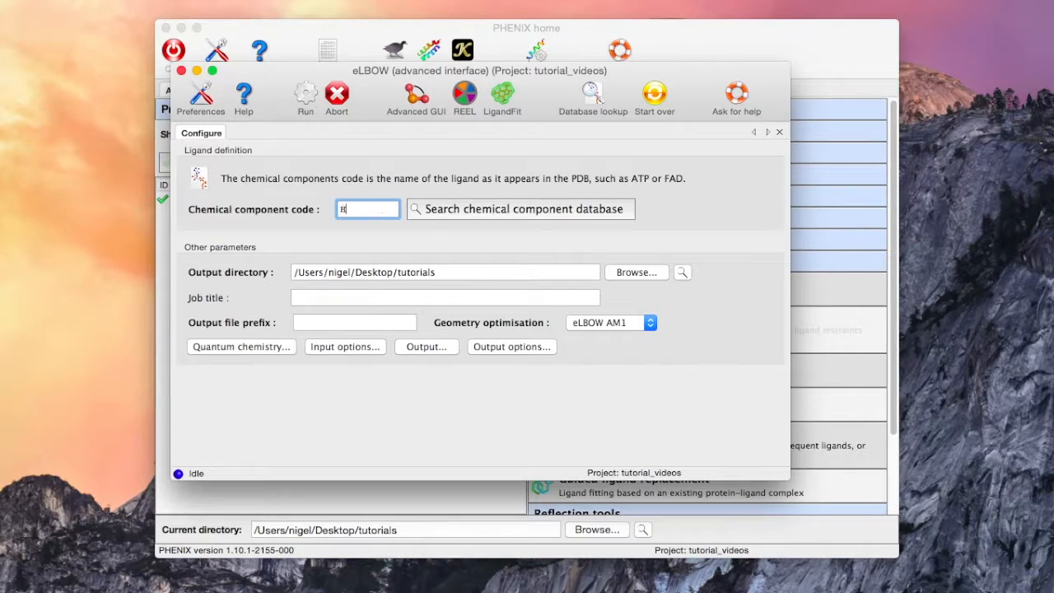
pyautogui.write('HOH')
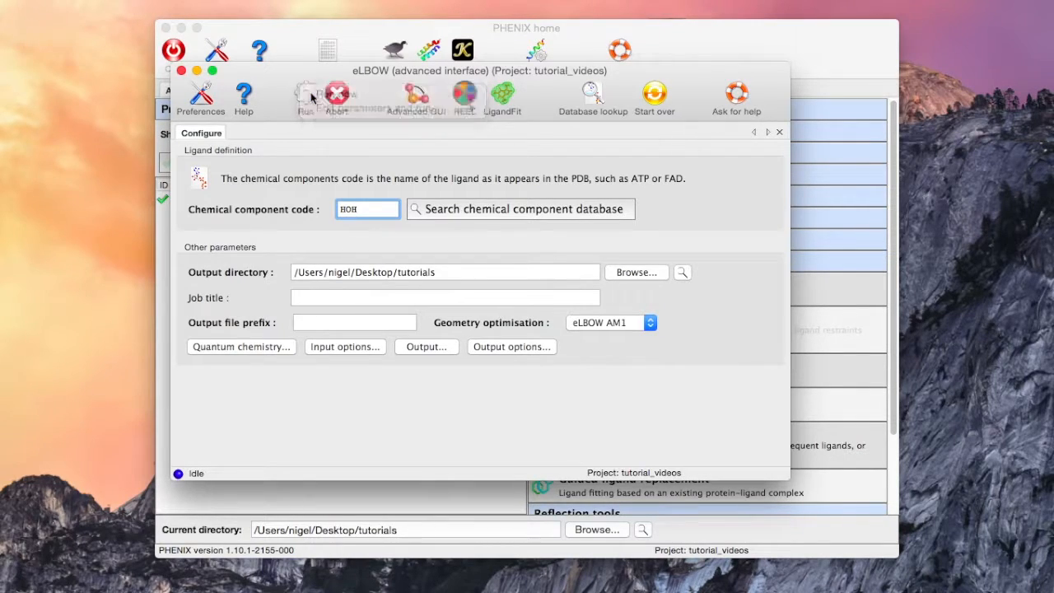
pyautogui.click(306, 92)
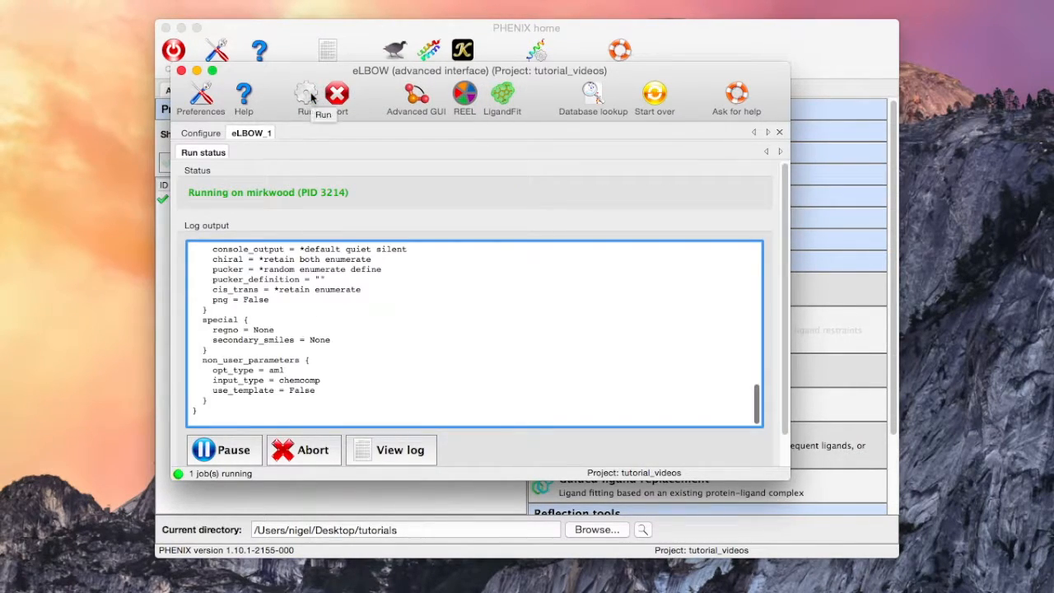